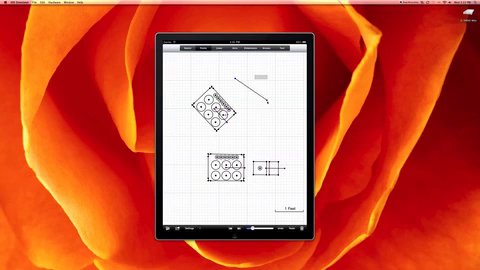
Lengthen the diagonal line beside the tilted rectangle further down to the right
{"action": "left_click_drag", "start_coordinate": [264, 78], "coordinate": [284, 120]}
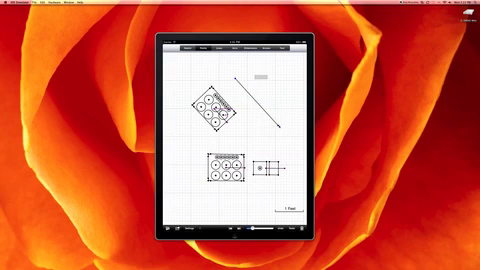